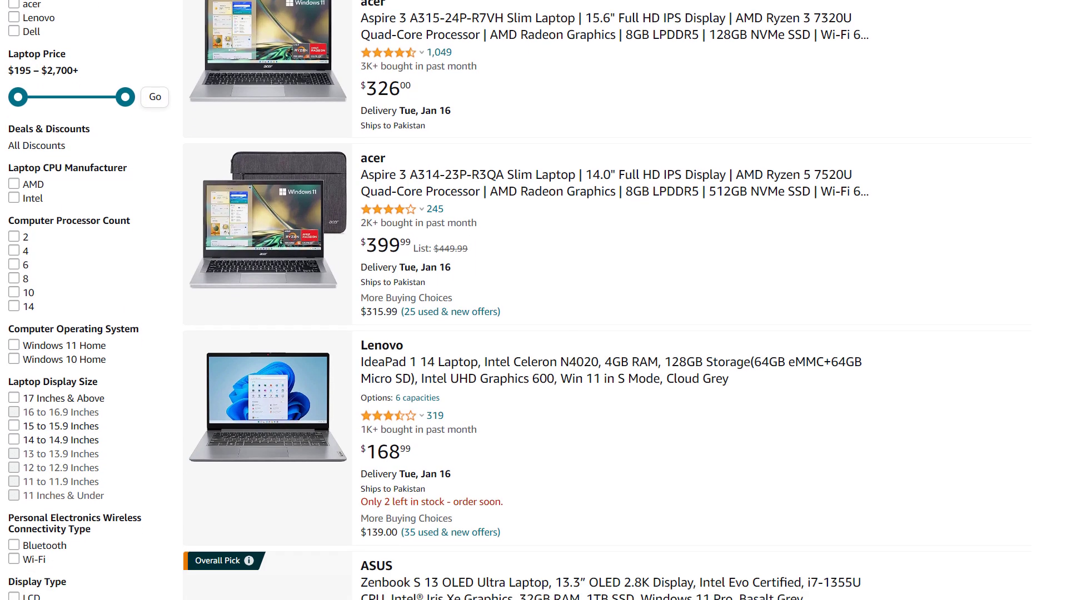
scroll(down, 3)
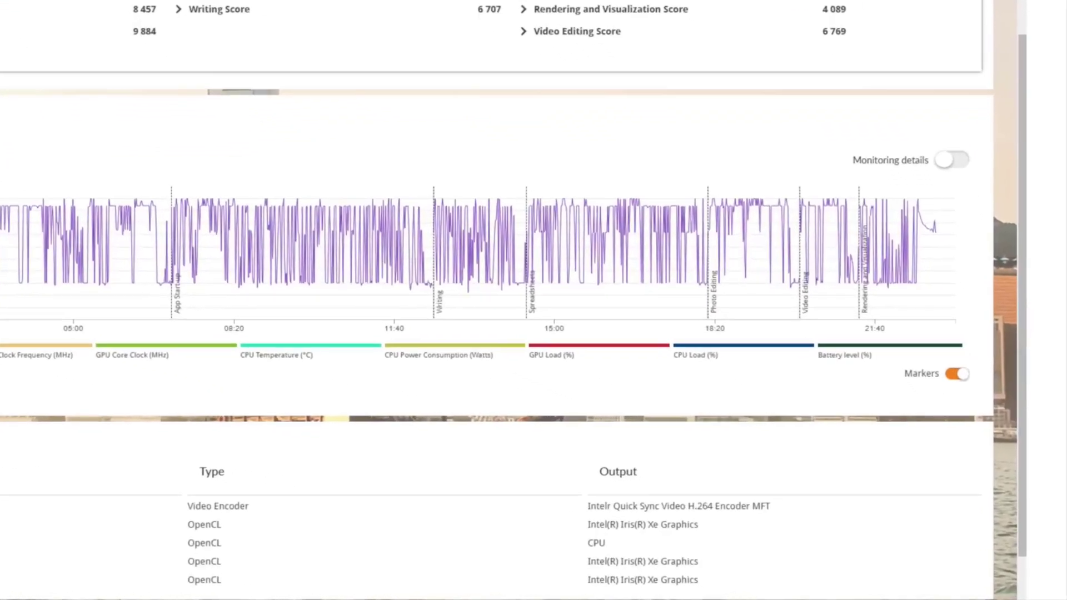
scroll(down, 3)
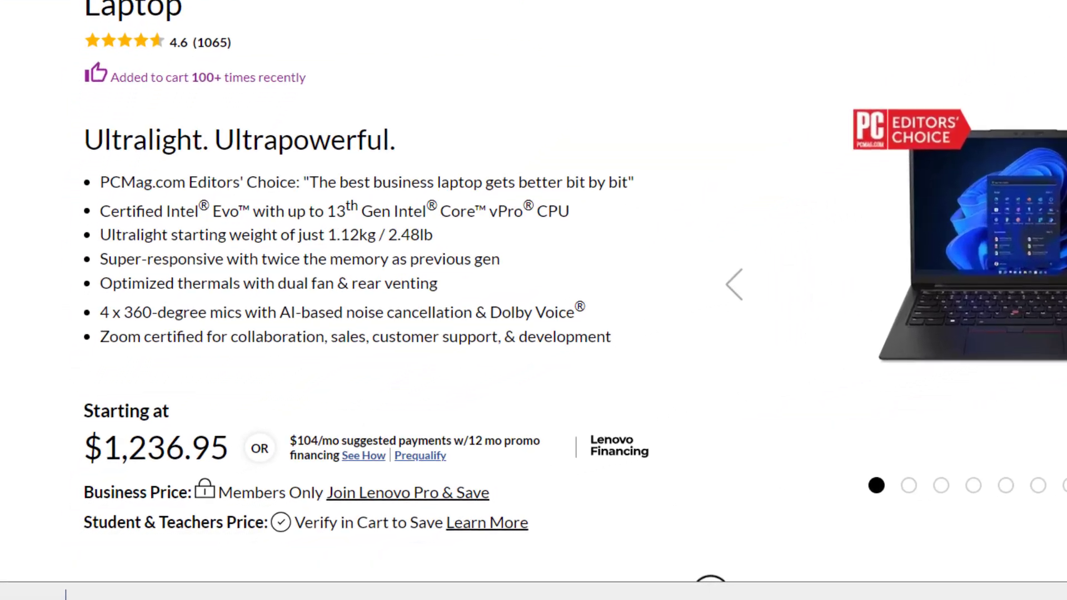
scroll(down, 3)
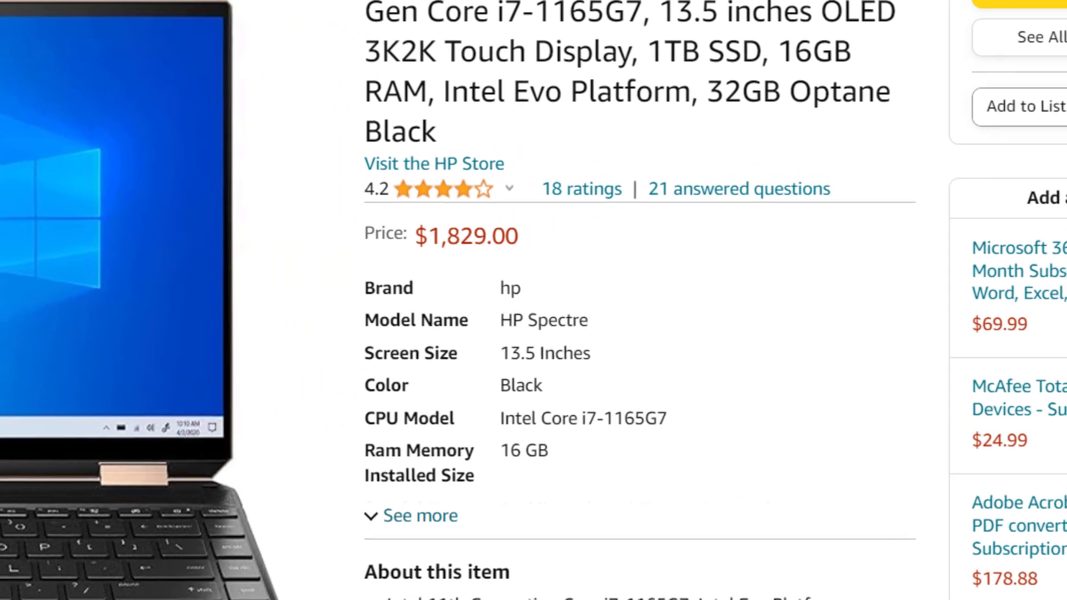
scroll(down, 3)
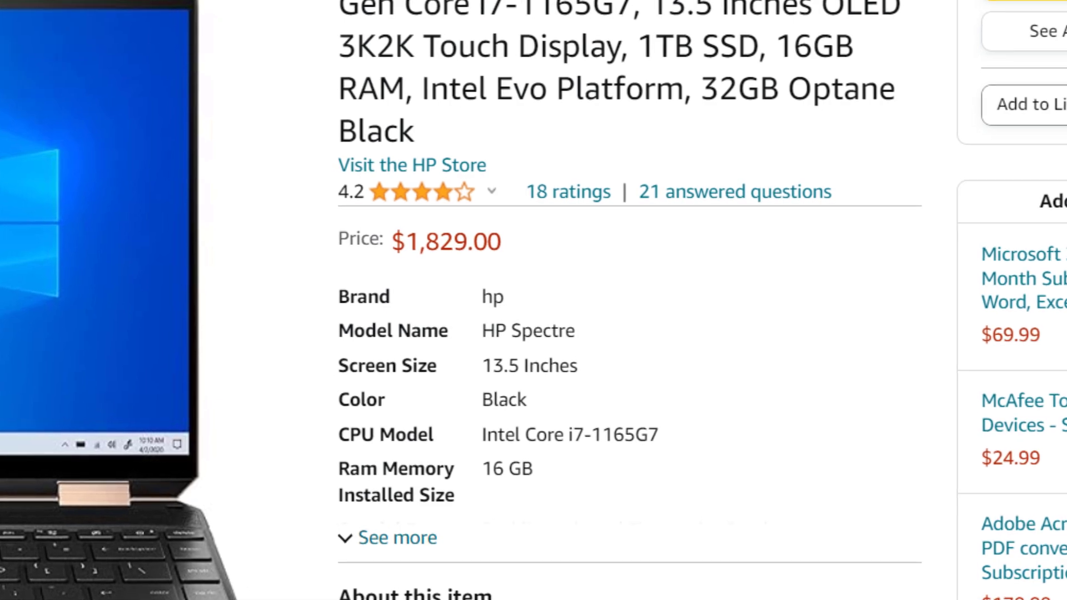